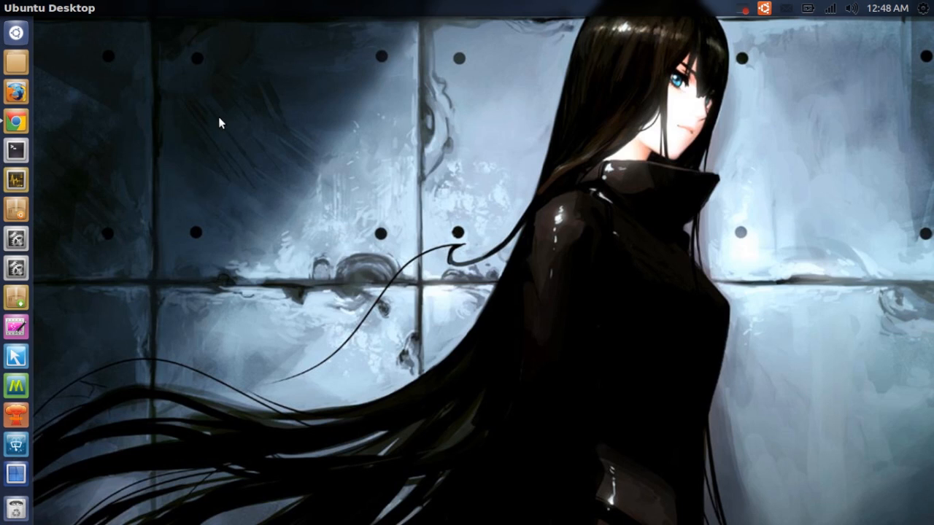
pyautogui.moveTo(14, 152)
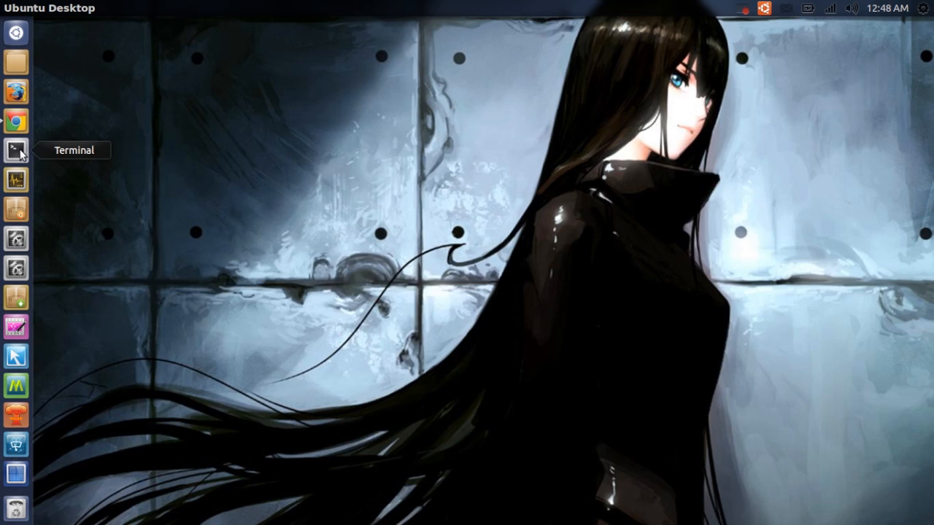
# - Launch a new terminal window from the Unity launcher
pyautogui.click(15, 150)
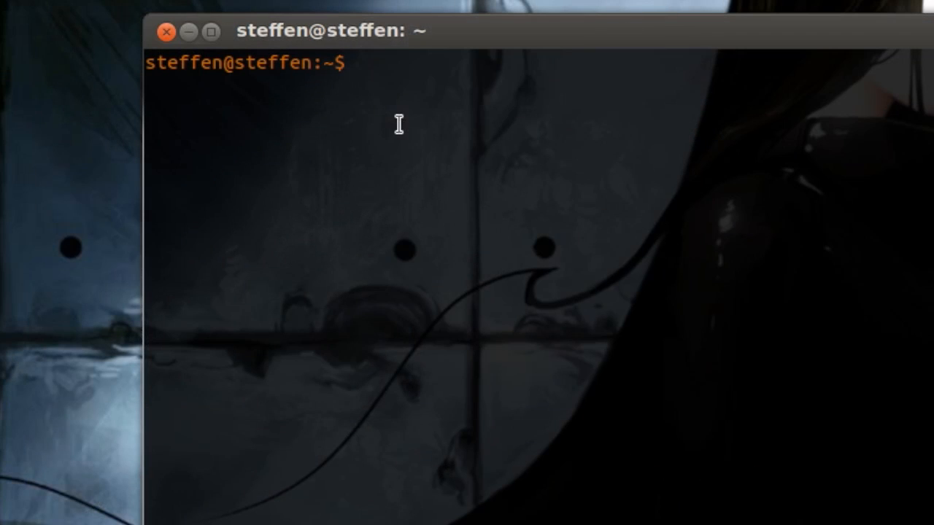
# - Enter 'sudo apt-get install virtualbox' at the prompt without running it
pyautogui.write('sudo')
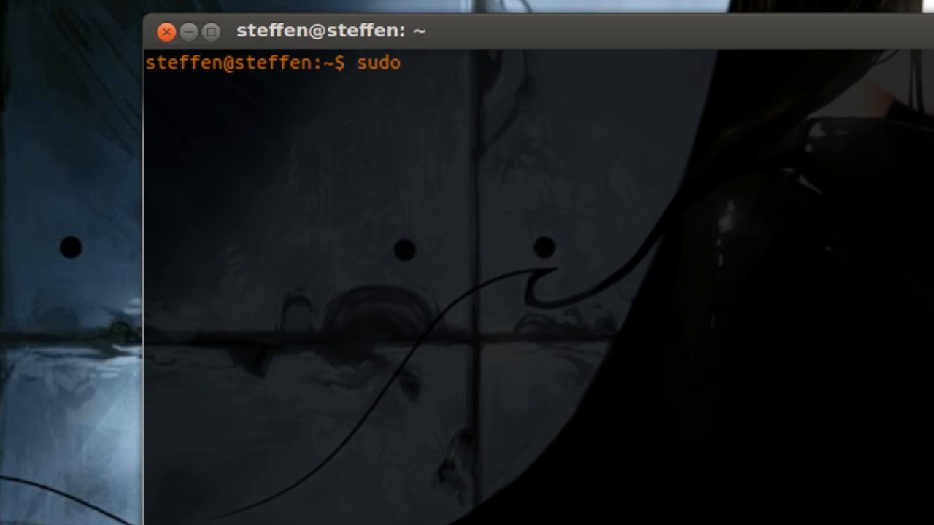
pyautogui.write('apt-get')
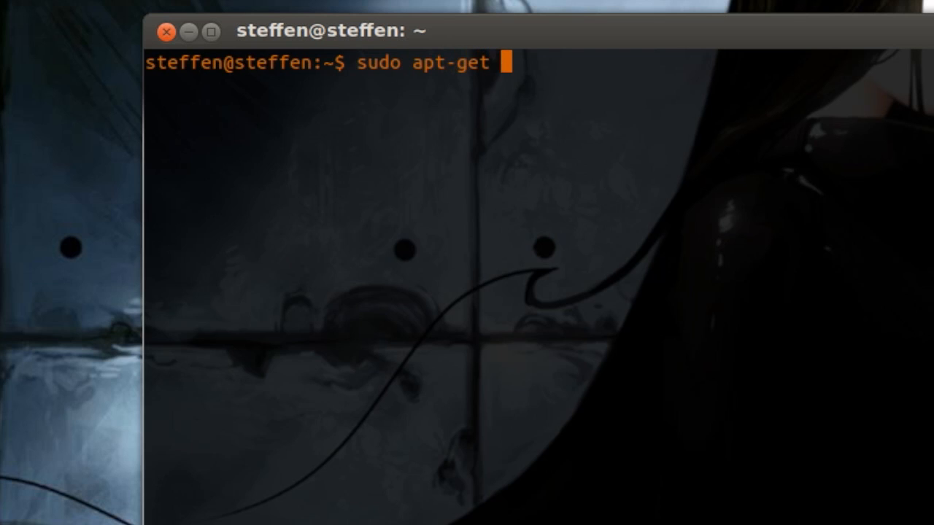
pyautogui.write('install')
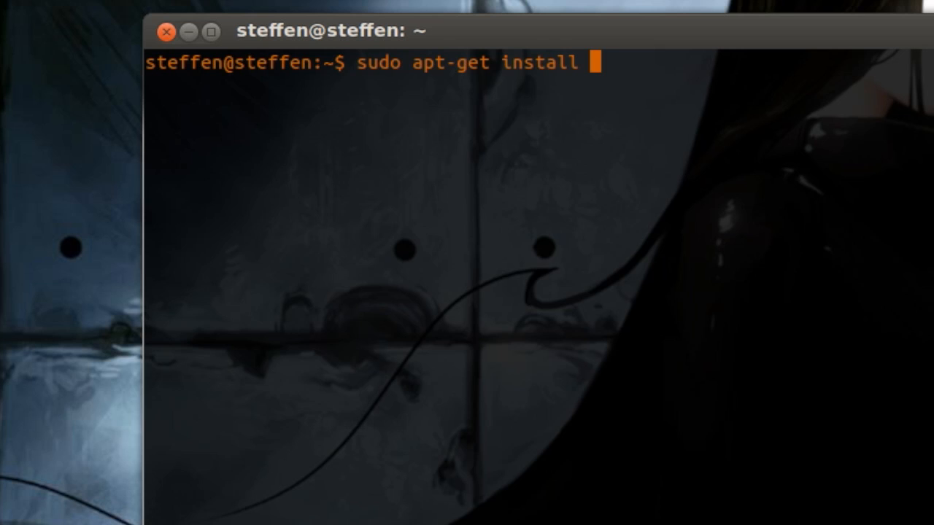
pyautogui.write('virtu')
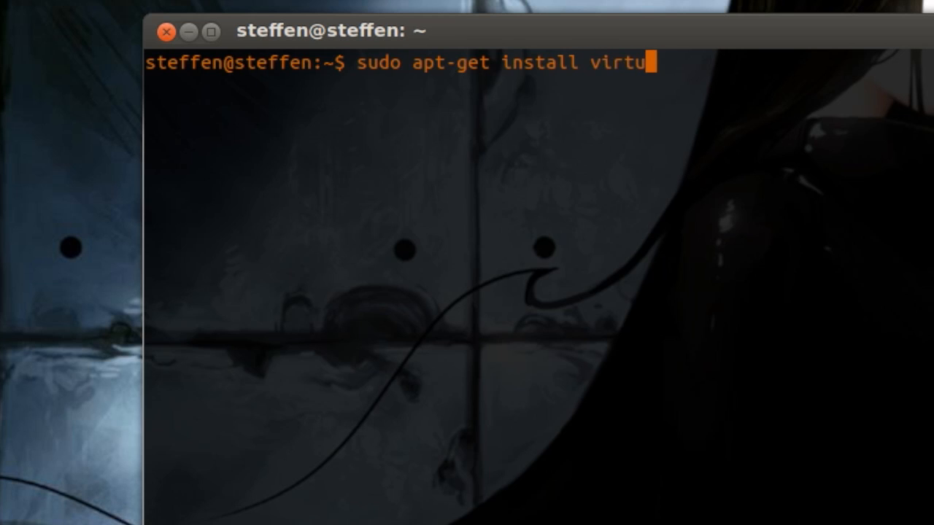
pyautogui.write('albox')
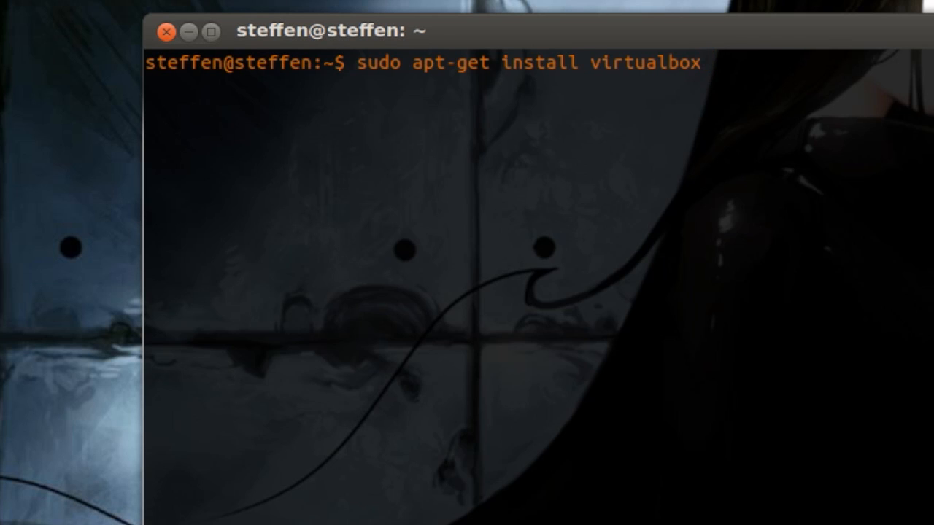
# - Erase 'install virtualbox' and write 'remove virtualbox' in its place, still unrun
pyautogui.press('BackSpace')
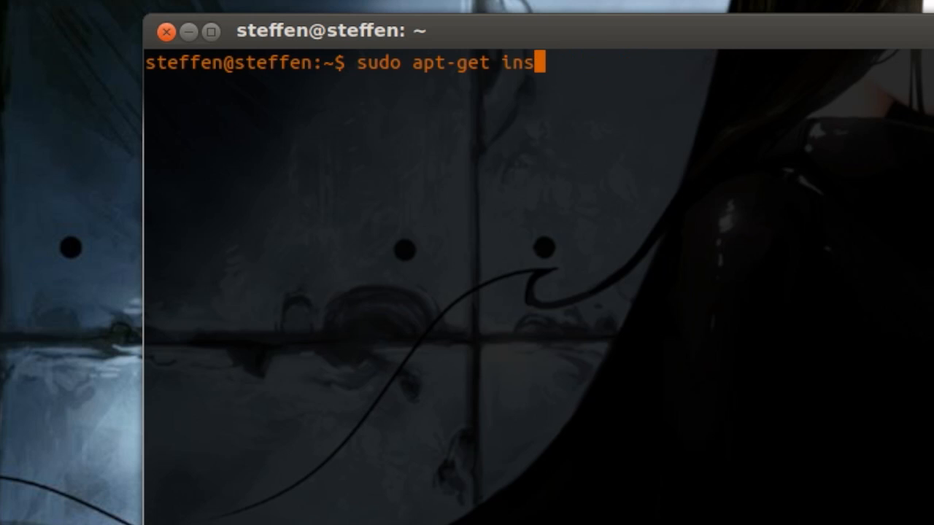
pyautogui.press('BackSpace')
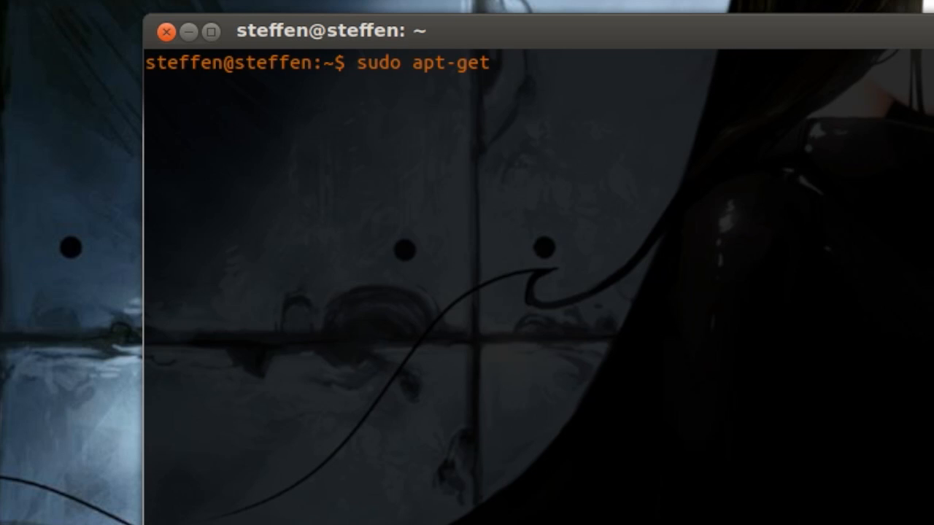
pyautogui.write('" "')
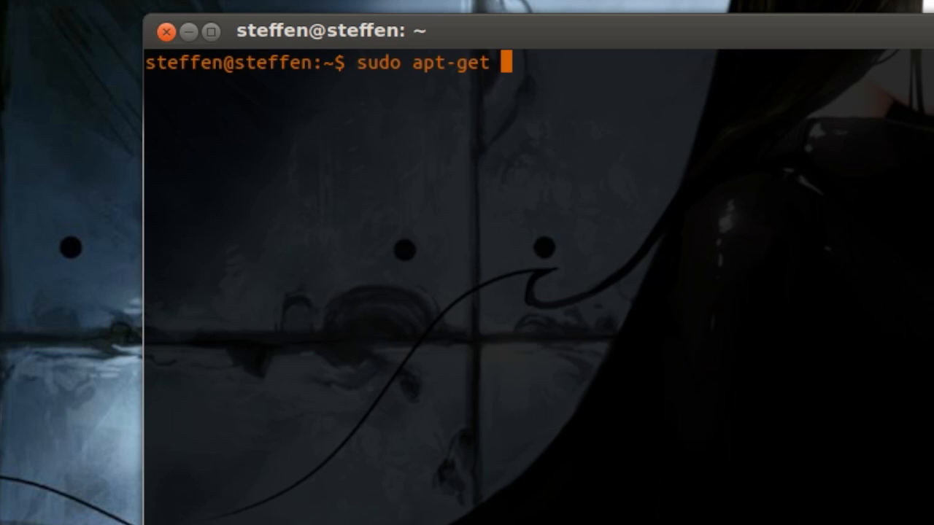
pyautogui.write('remove')
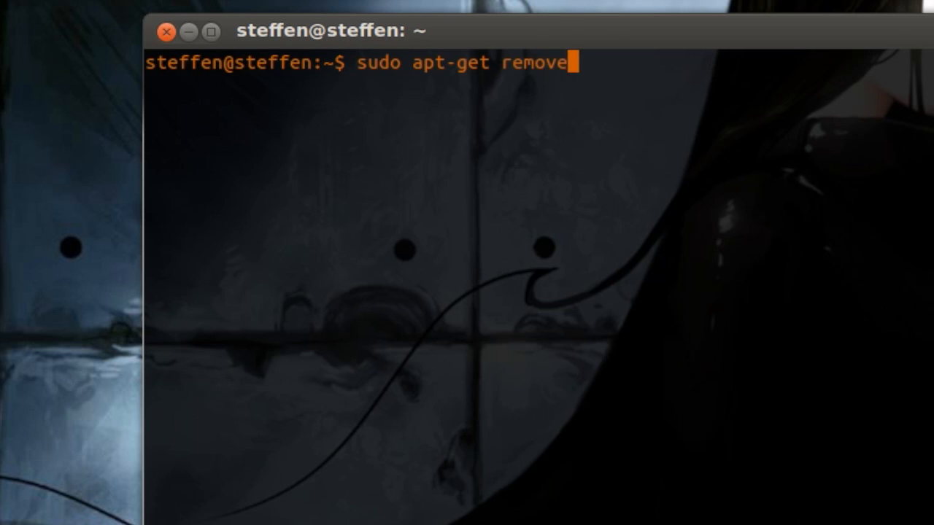
pyautogui.write('vir')
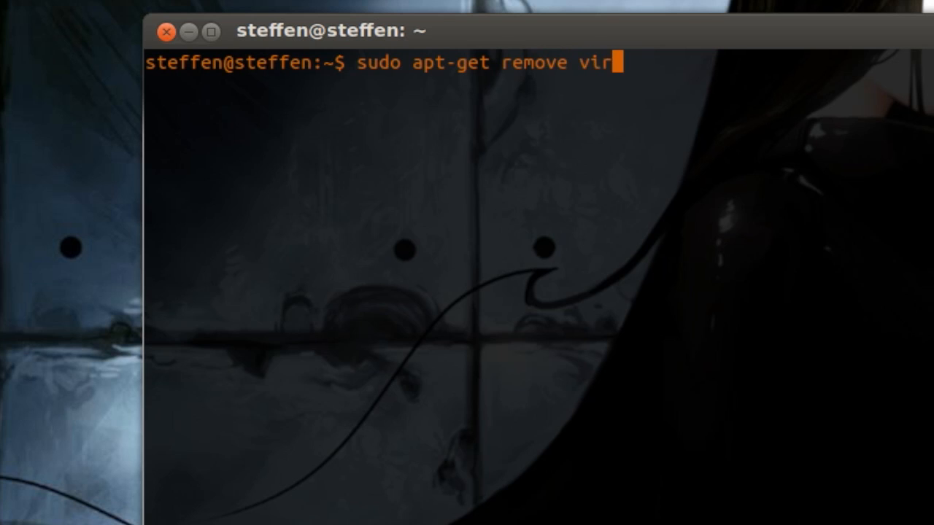
pyautogui.write('tualb')
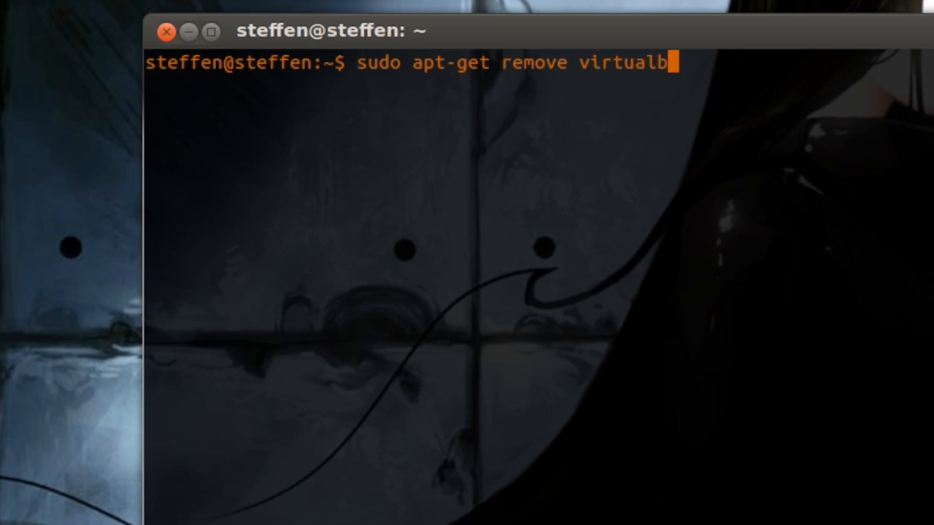
pyautogui.write('ox')
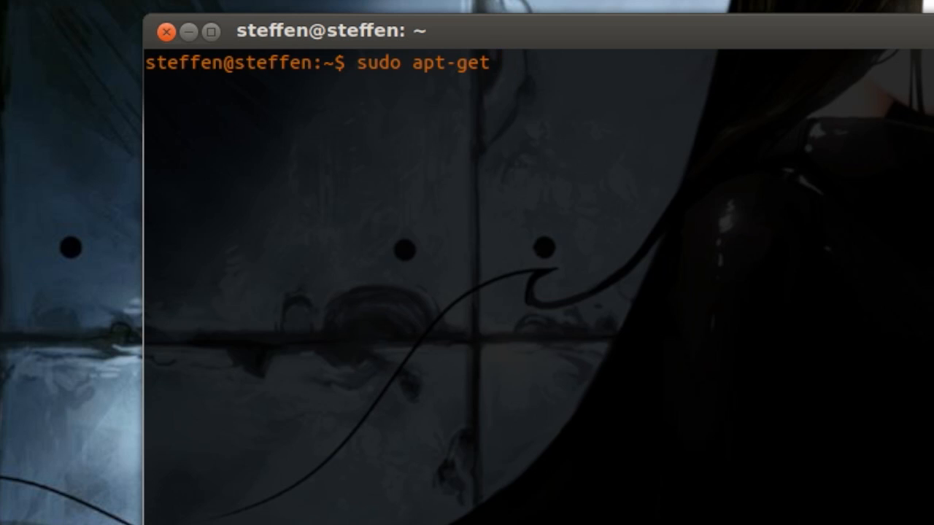
# - Complete the line as 'sudo apt-get install --reinstall virtualbox' without running it
pyautogui.write('install')
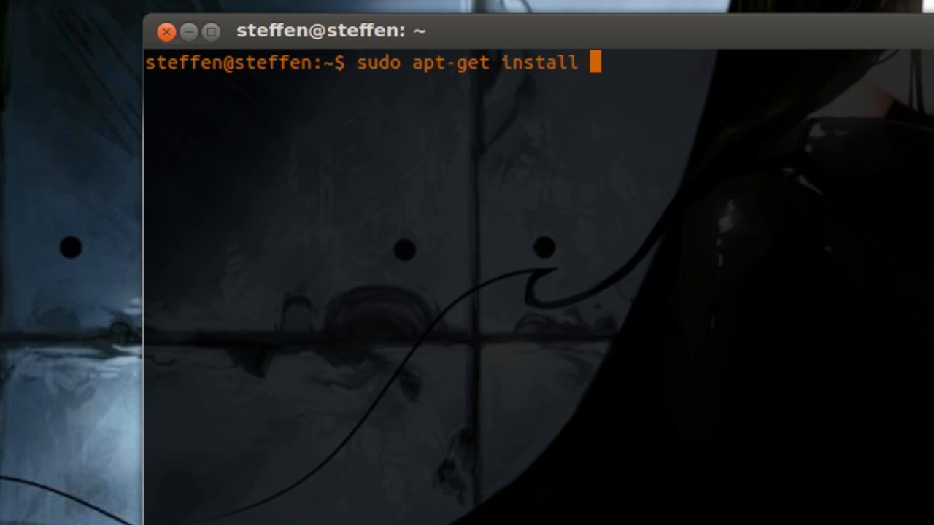
pyautogui.write('--re')
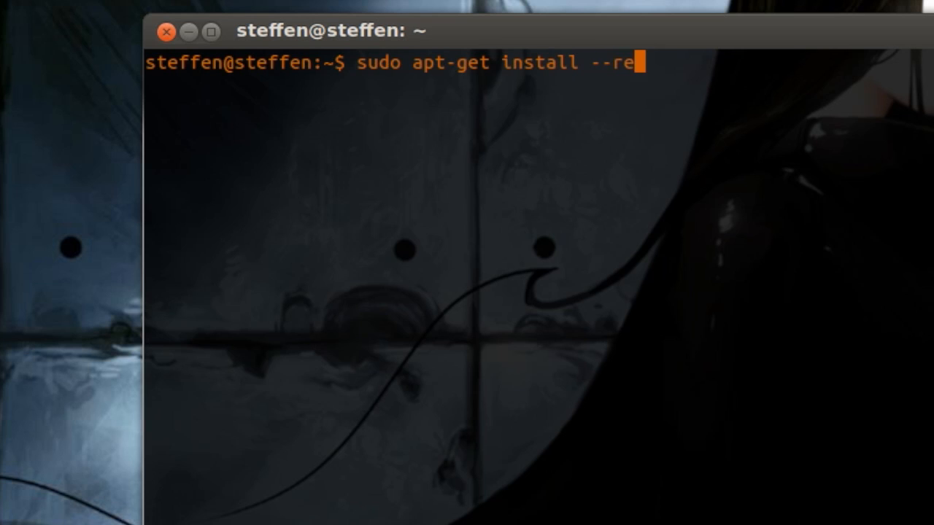
pyautogui.write('in')
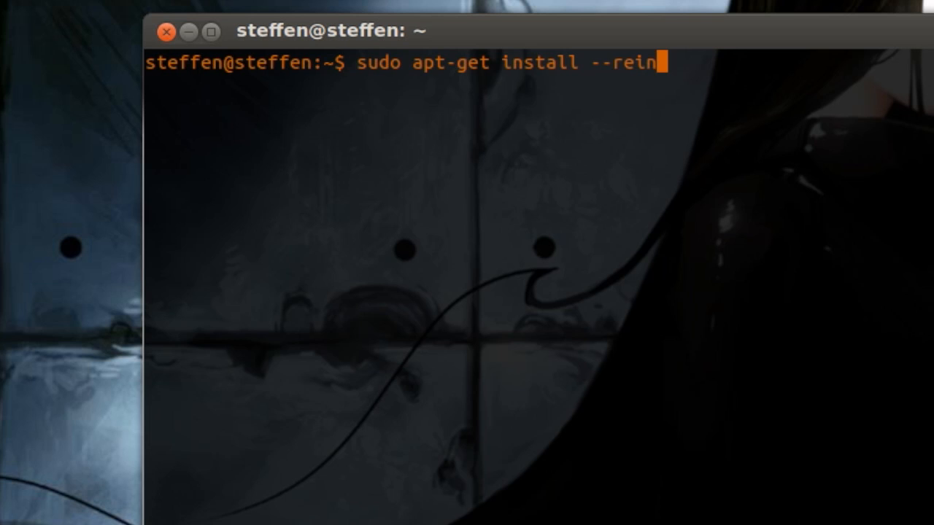
pyautogui.write('stall')
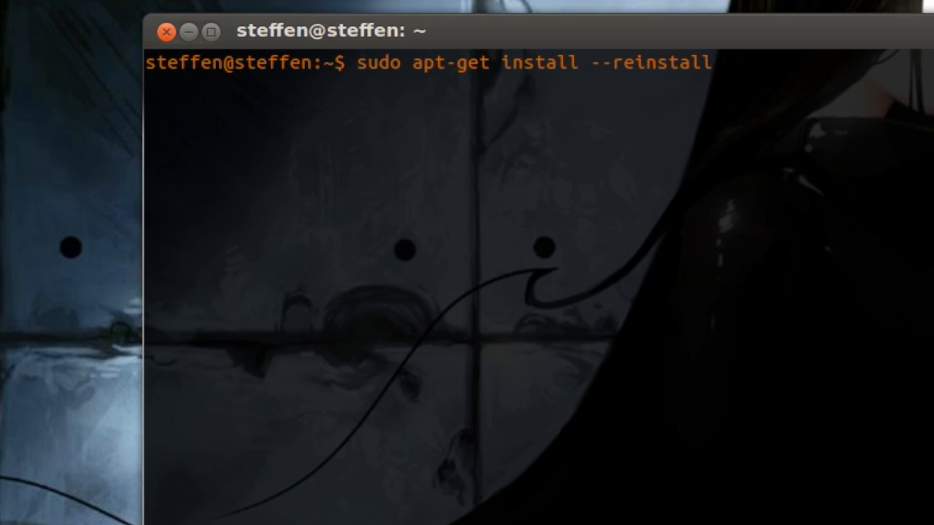
pyautogui.write('virtualb')
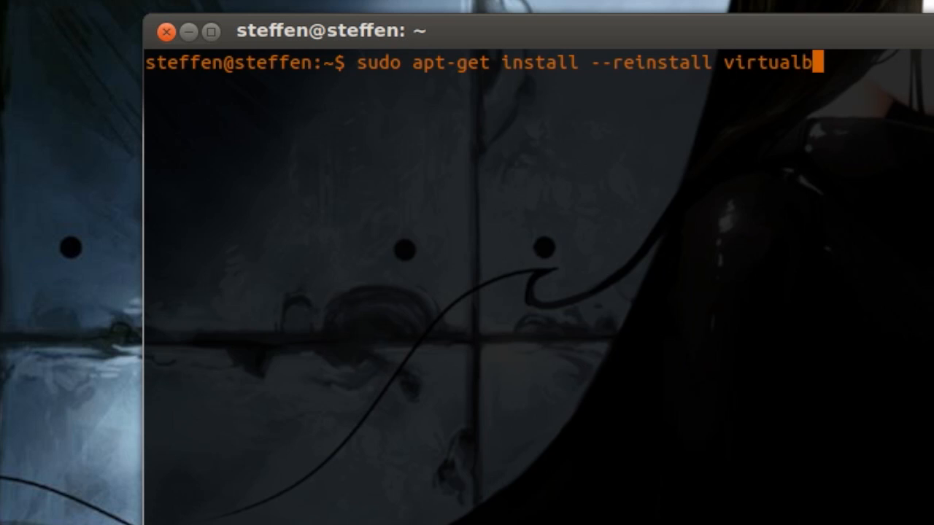
pyautogui.write('ox')
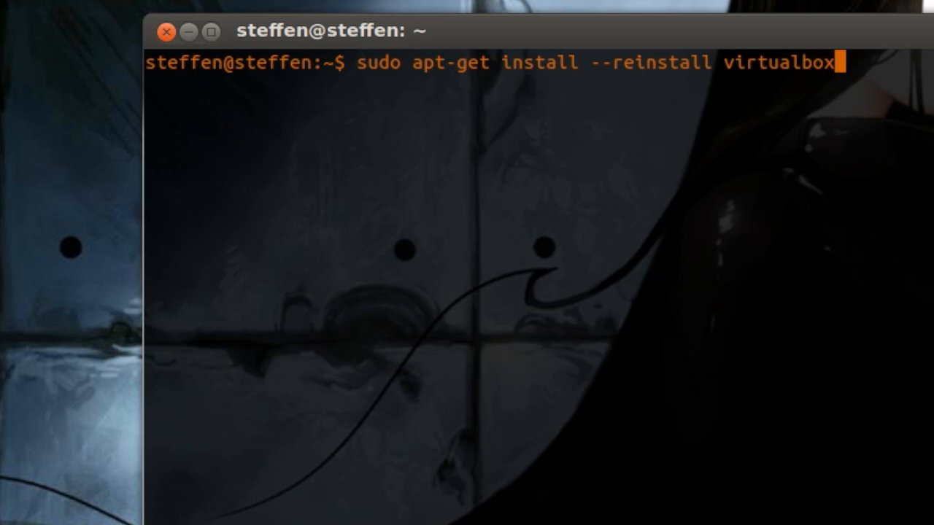